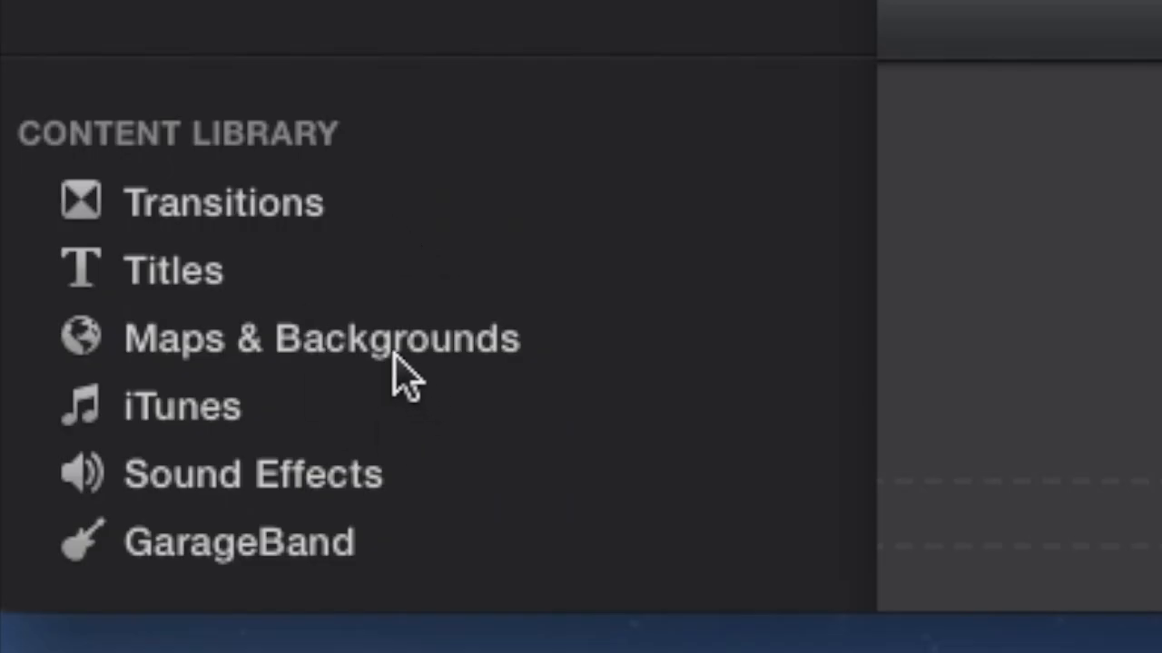
Step: Open Maps & Backgrounds and add the Blue Marble globe starting at San Francisco
click(322, 338)
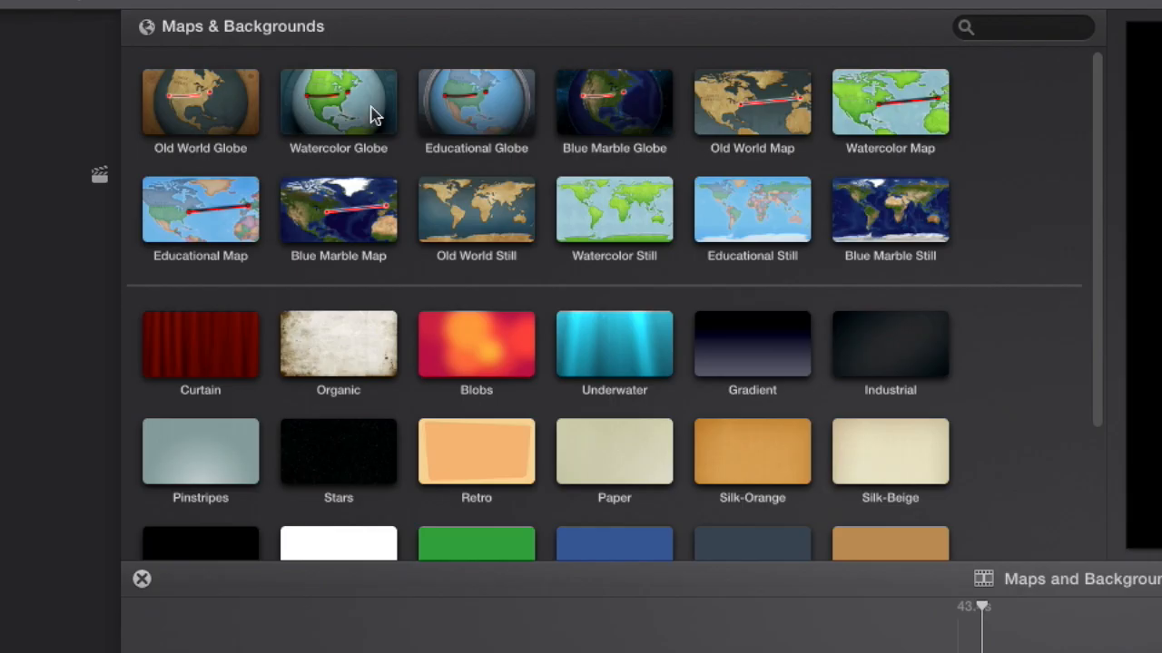
mouse_move(789, 122)
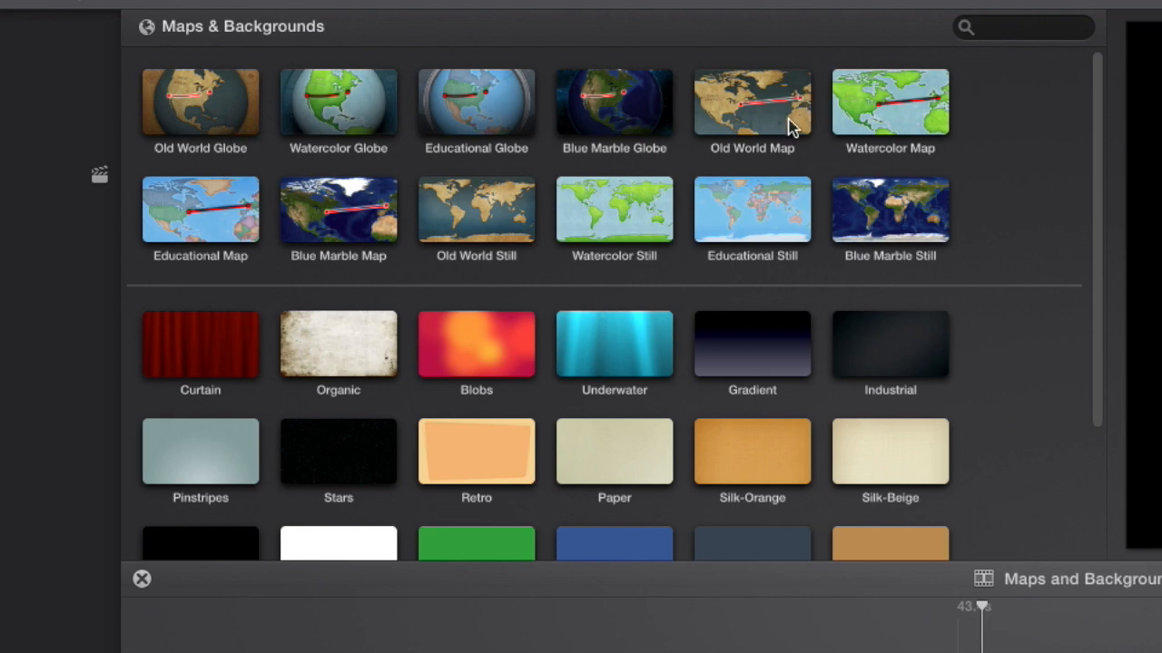
mouse_move(390, 301)
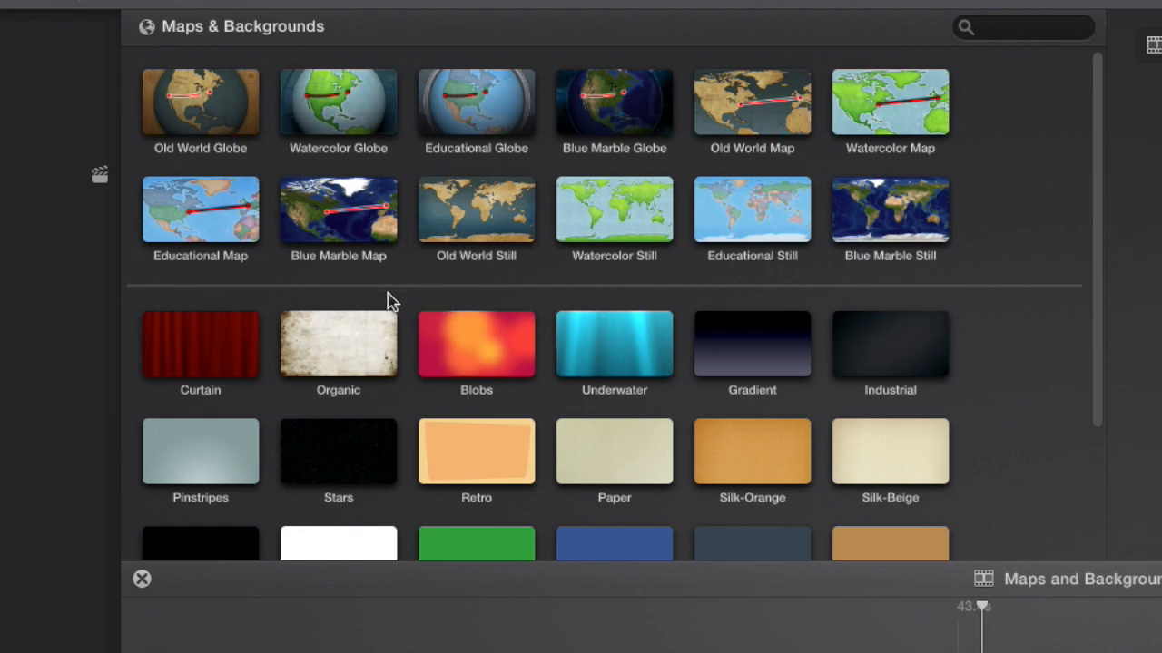
click(614, 101)
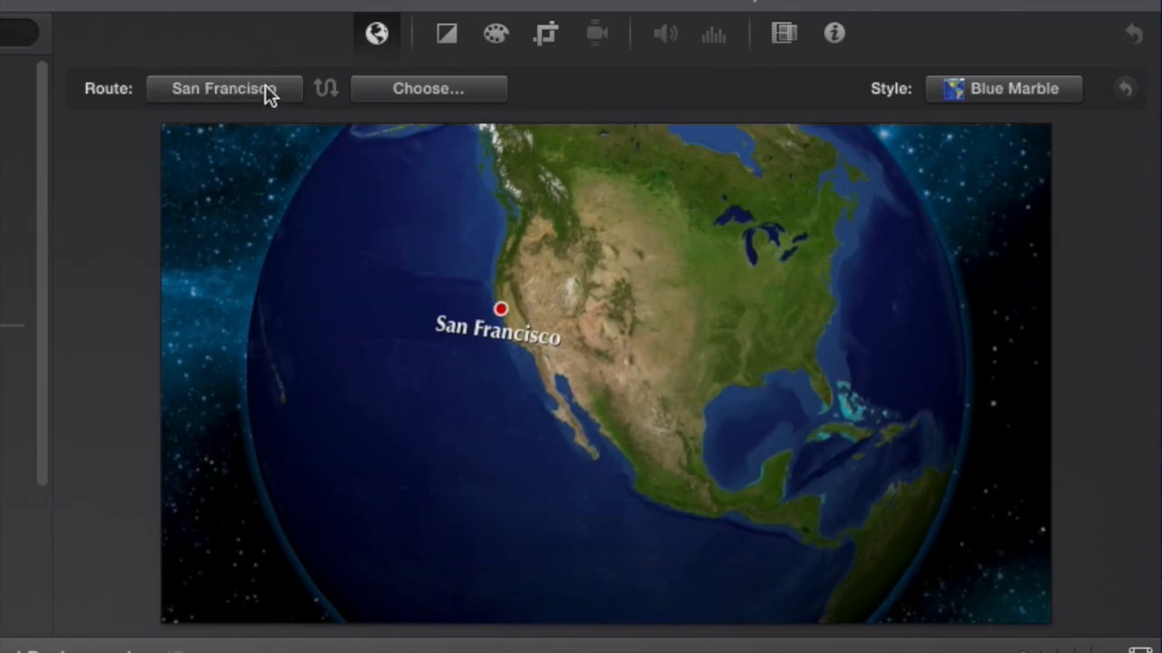
mouse_move(427, 89)
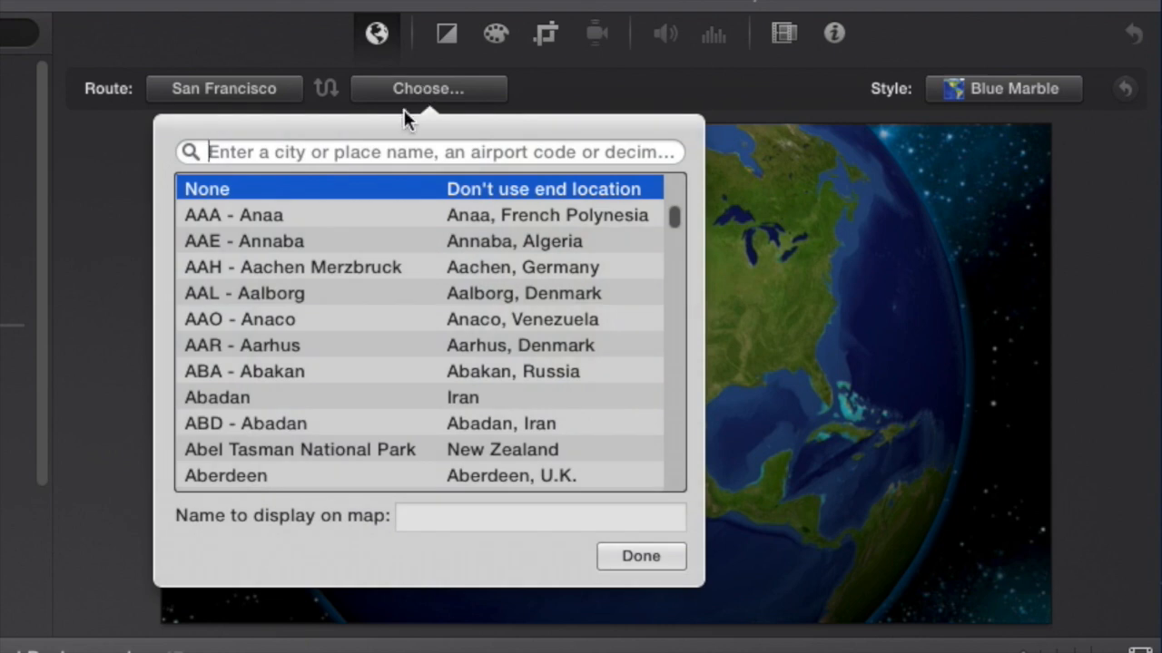
Step: Search 'New York' and set New York, U.S.A. as the route's end location
text(New)
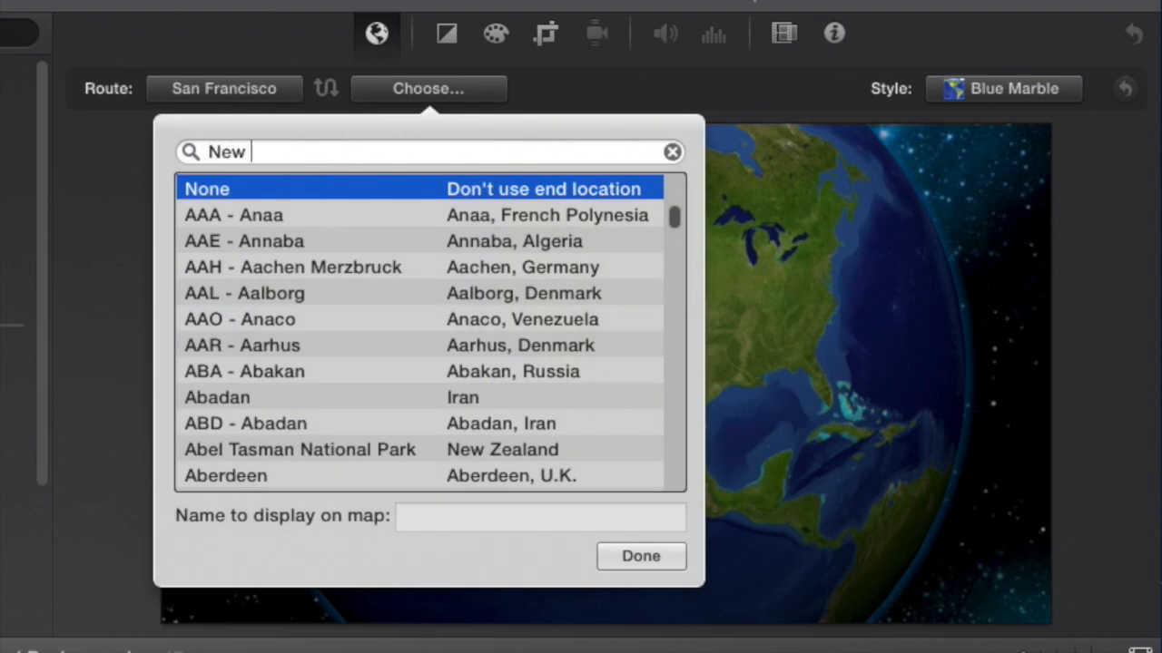
text(York)
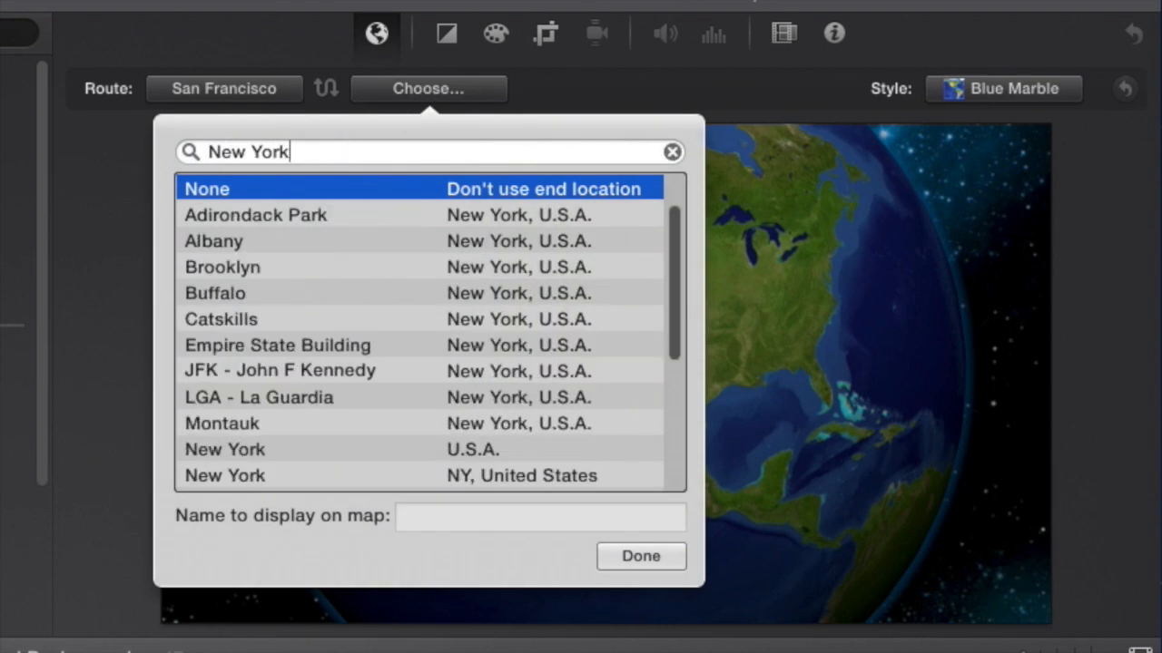
click(225, 449)
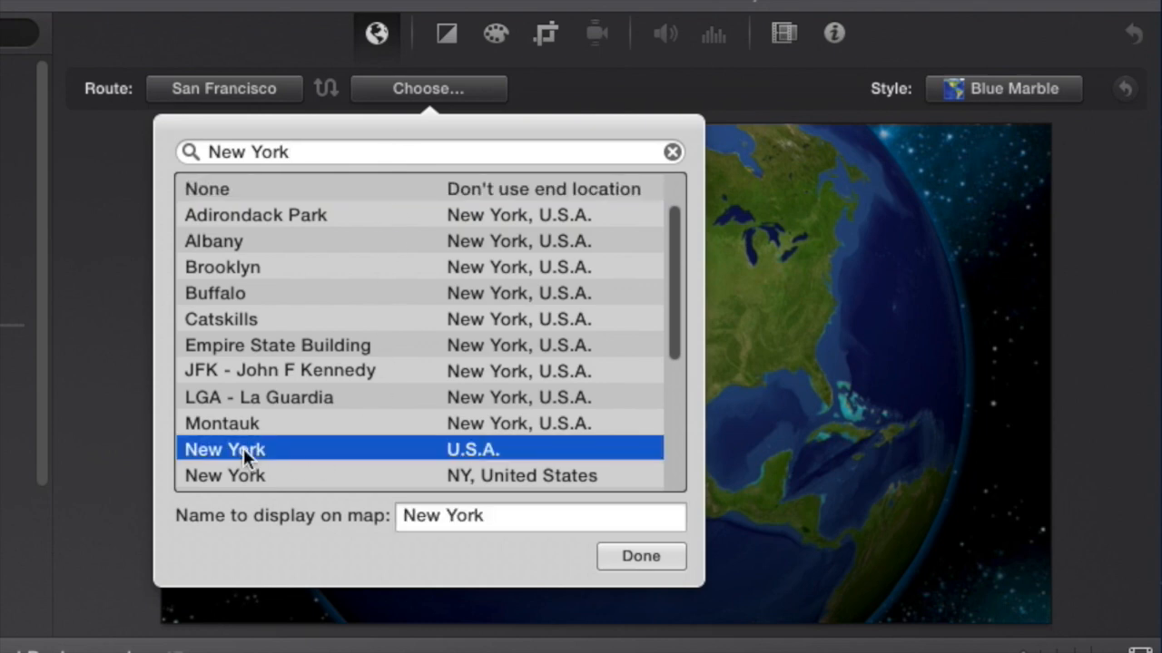
mouse_move(633, 560)
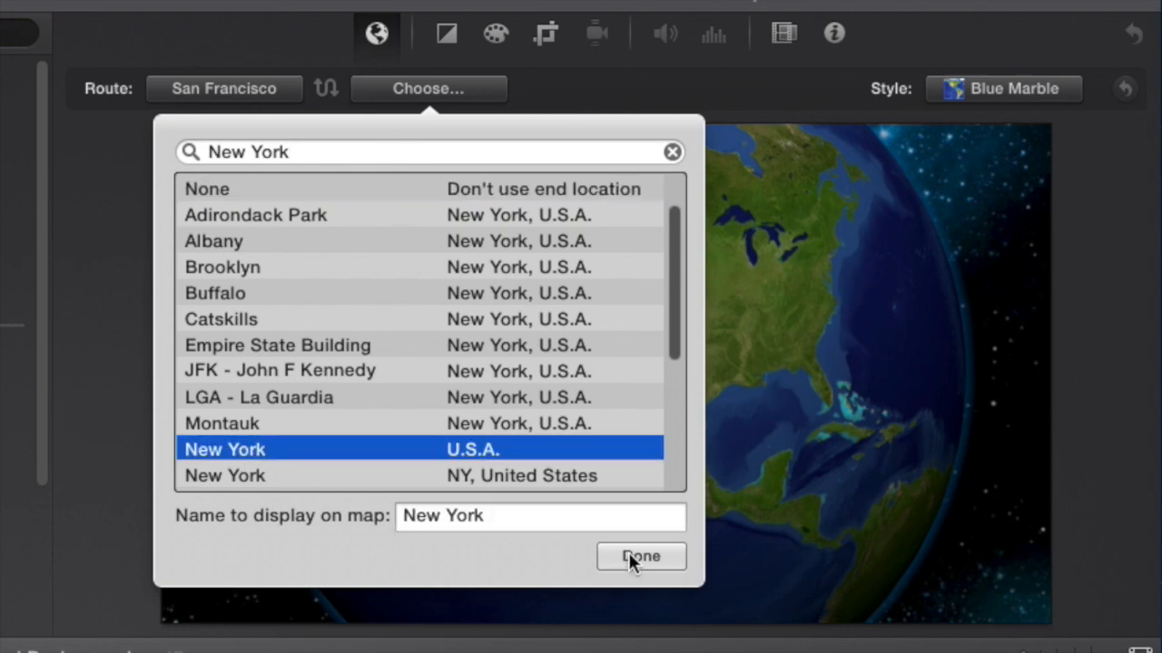
click(641, 557)
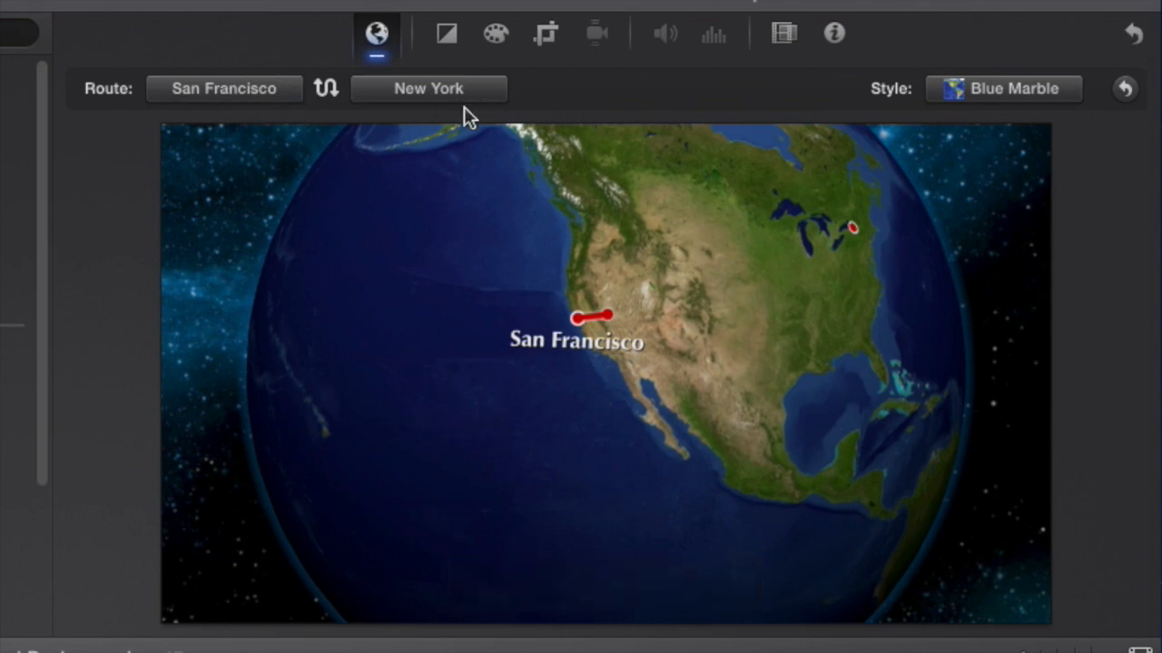
mouse_move(960, 101)
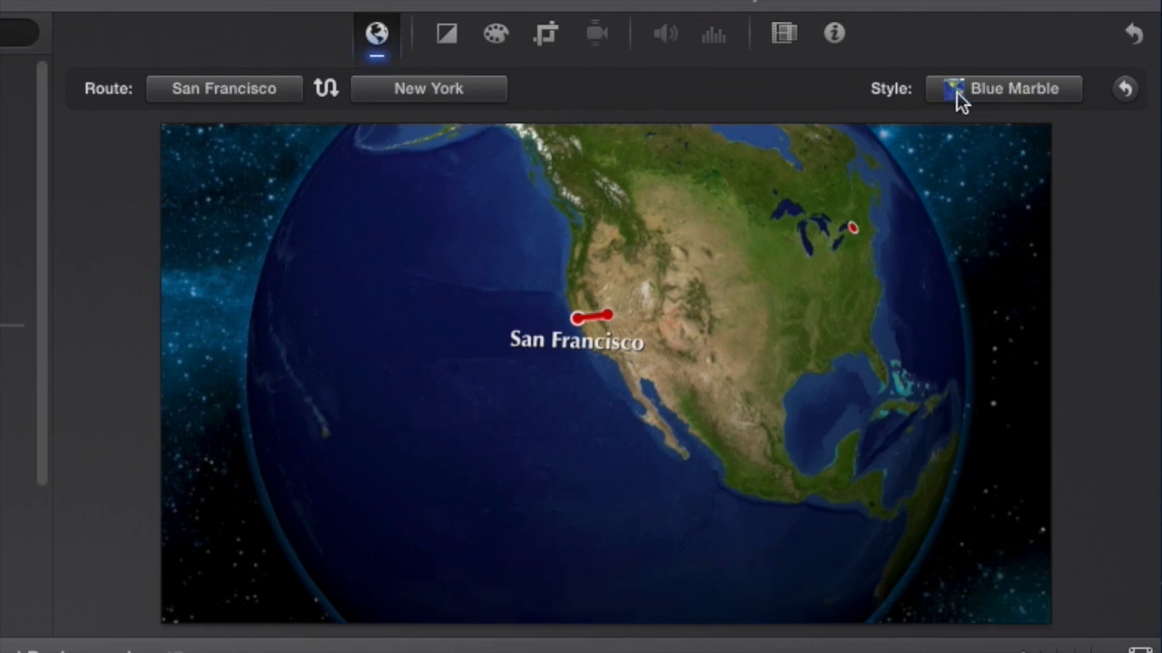
Step: Enable the Zoom In and Clouds style options for the Blue Marble globe
click(1003, 88)
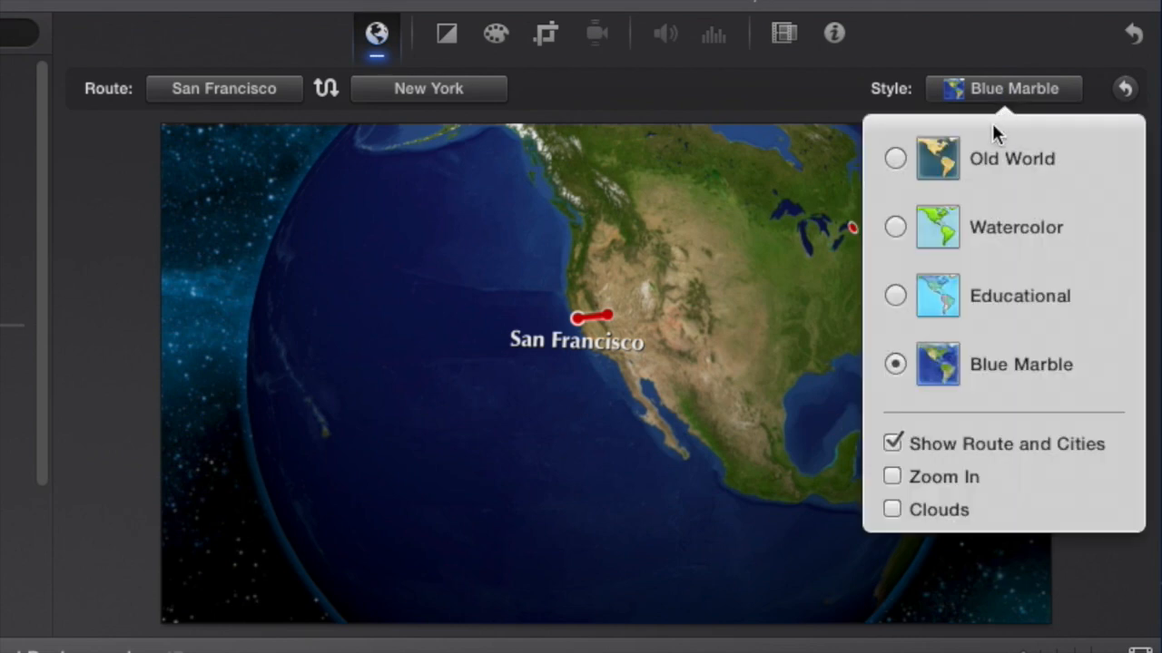
mouse_move(908, 300)
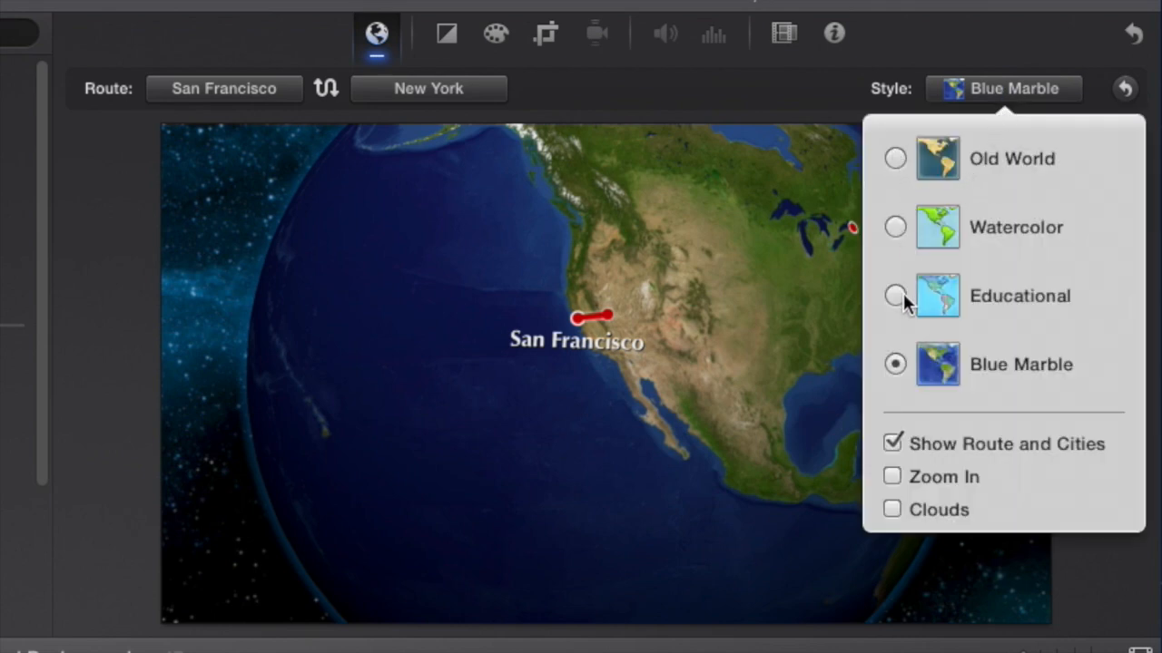
mouse_move(899, 372)
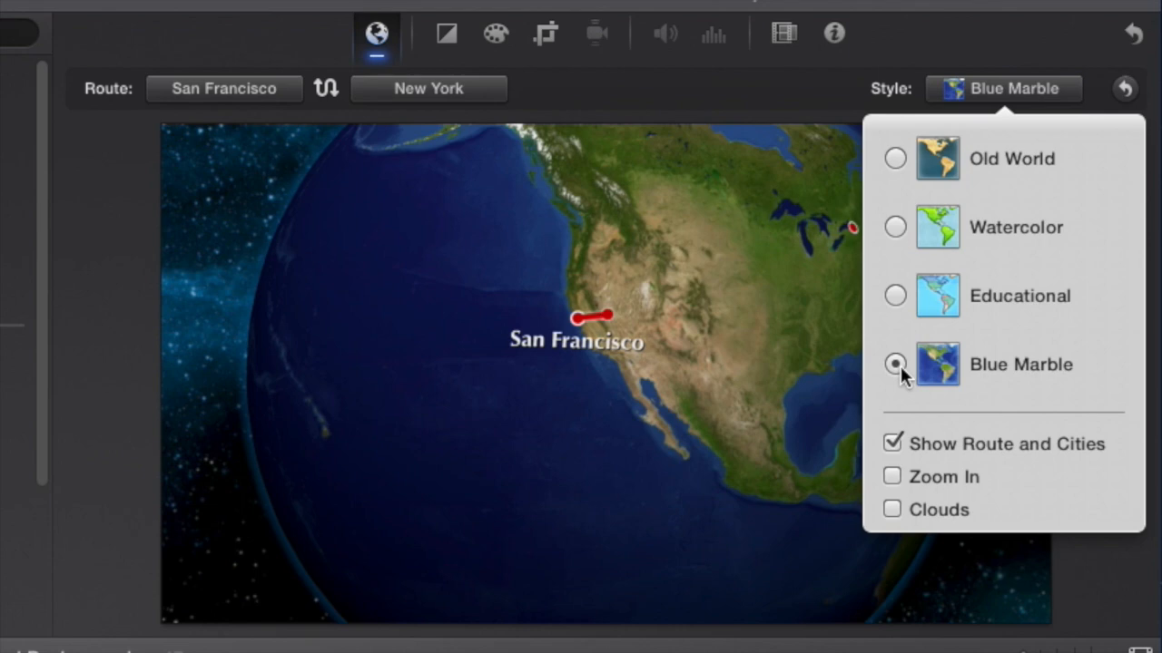
mouse_move(897, 481)
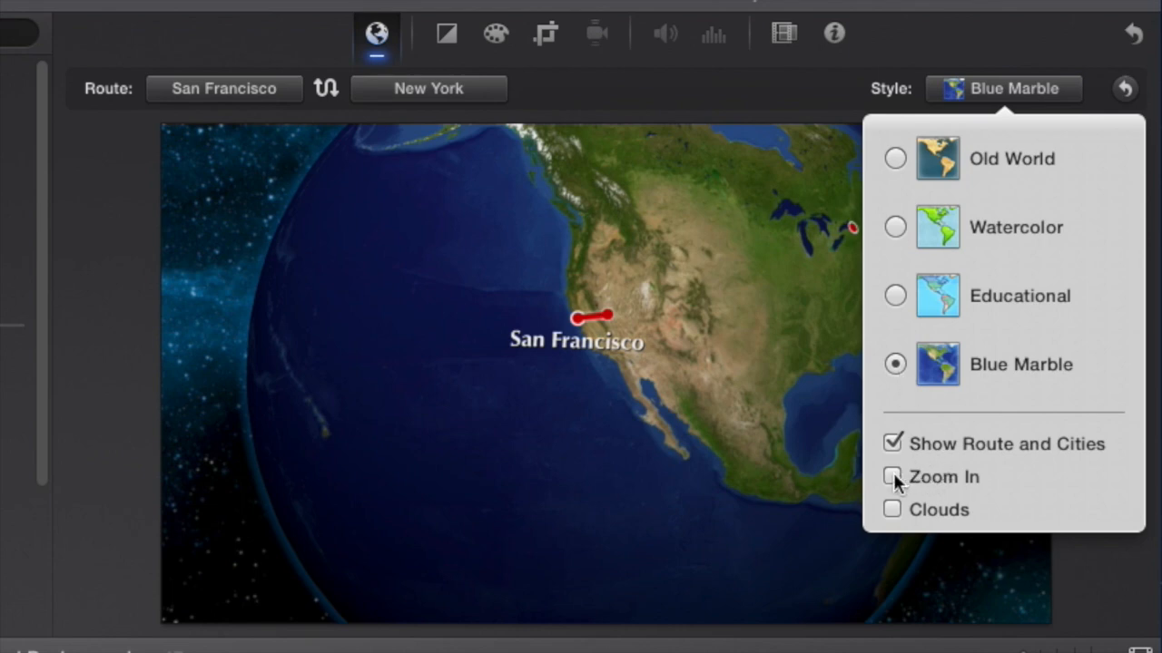
click(891, 477)
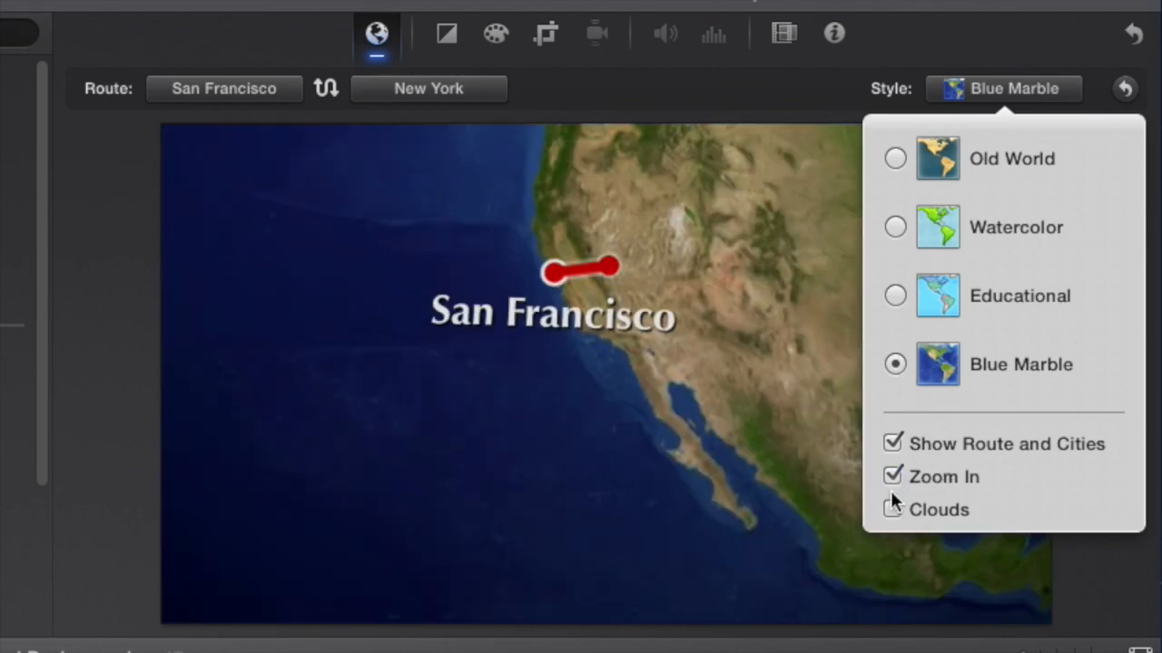
click(892, 509)
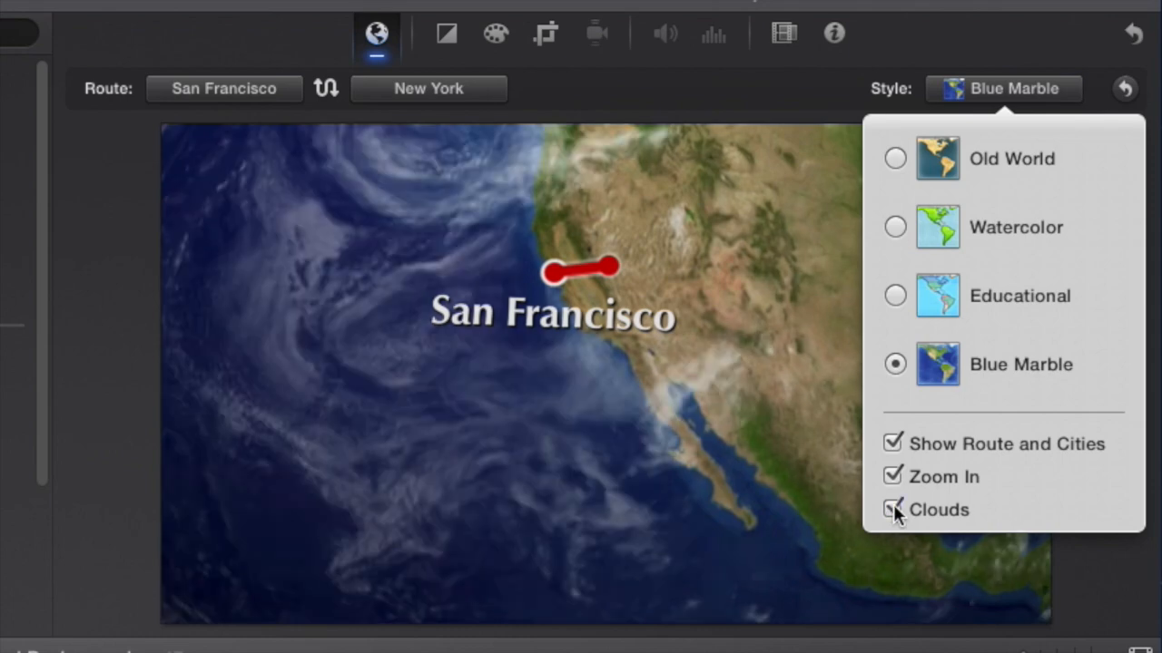
click(711, 97)
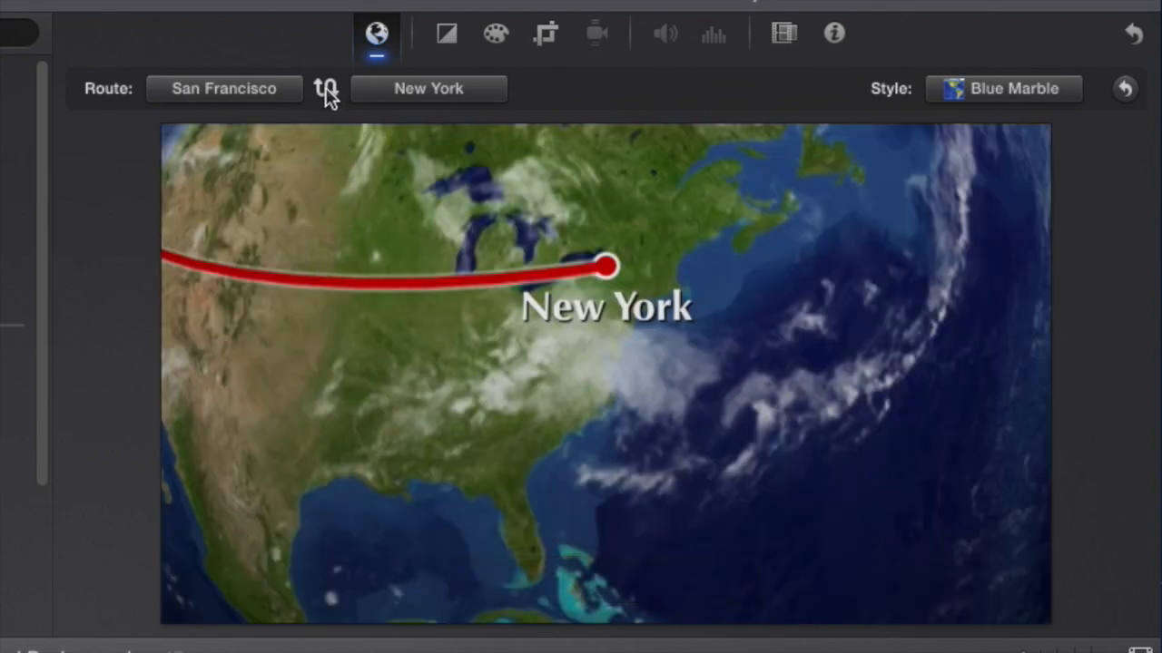
Step: Swap the route's start and end so it runs New York to San Francisco
click(326, 88)
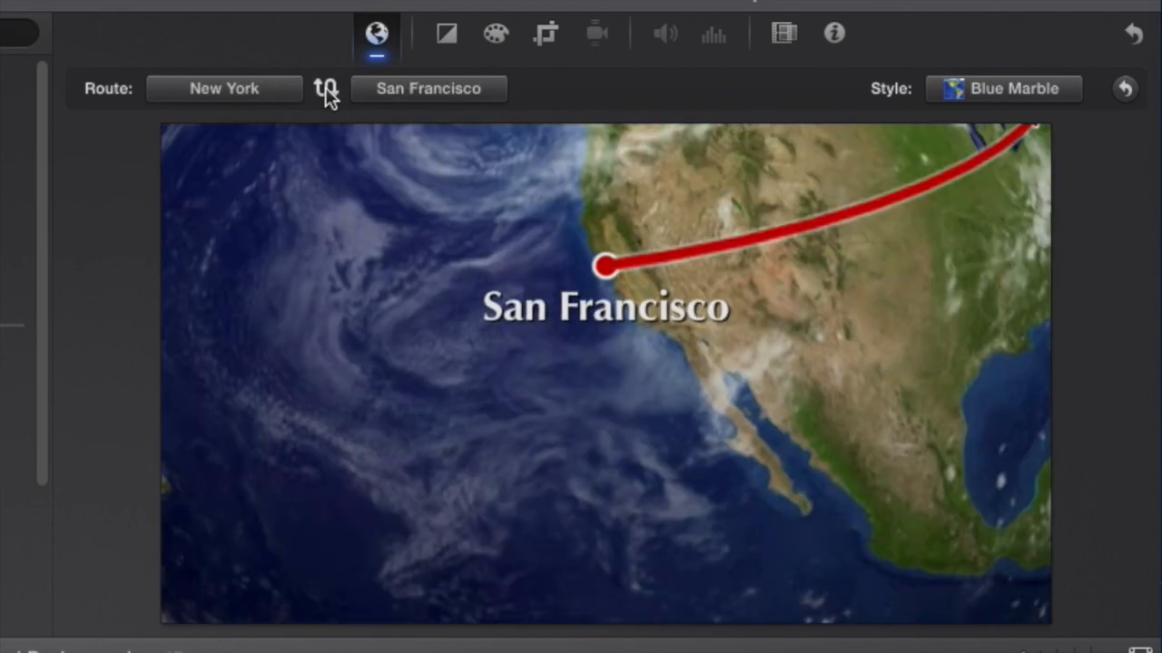
click(325, 88)
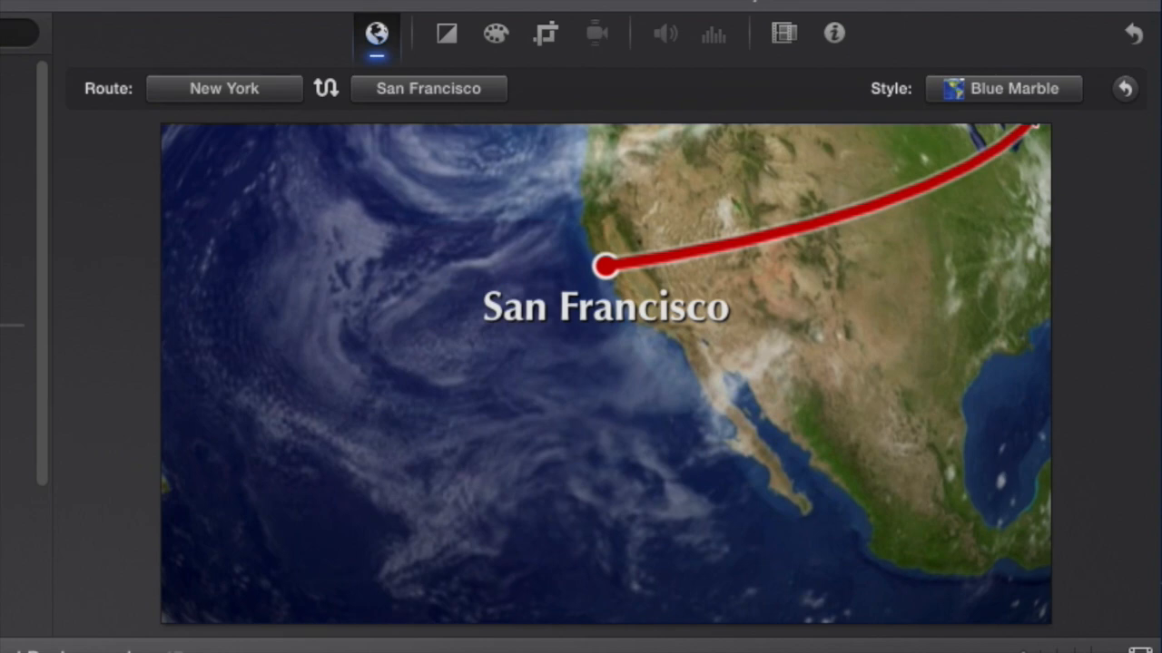
Step: Add the red Curtain background after the black clip and extend it about three seconds
click(1003, 88)
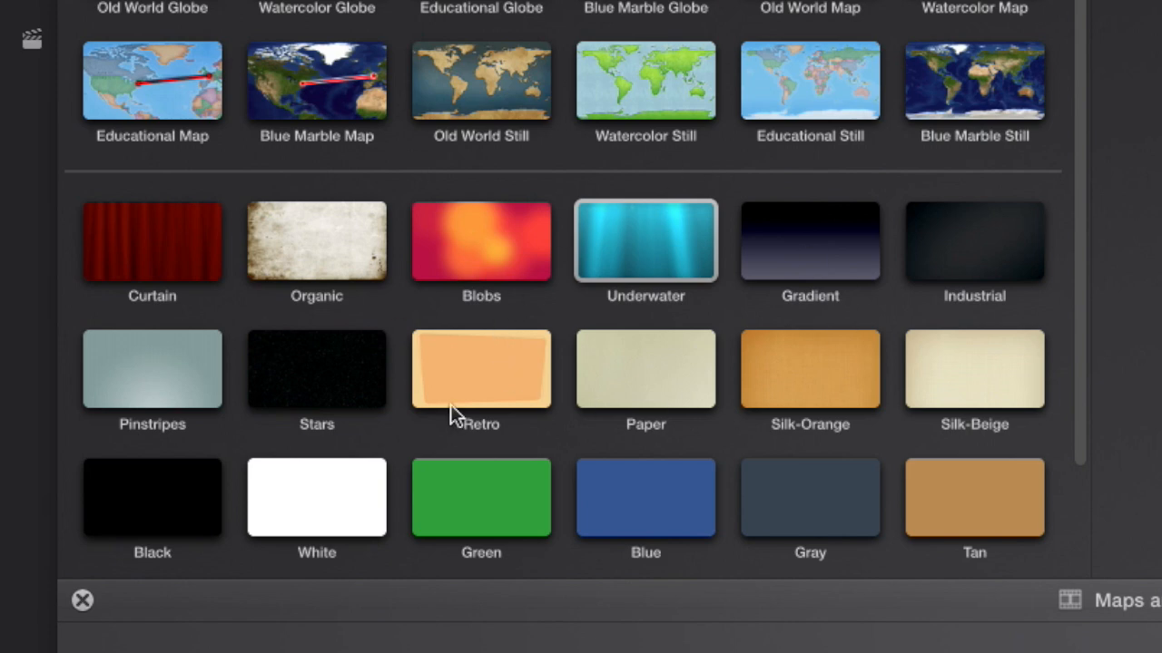
mouse_move(692, 416)
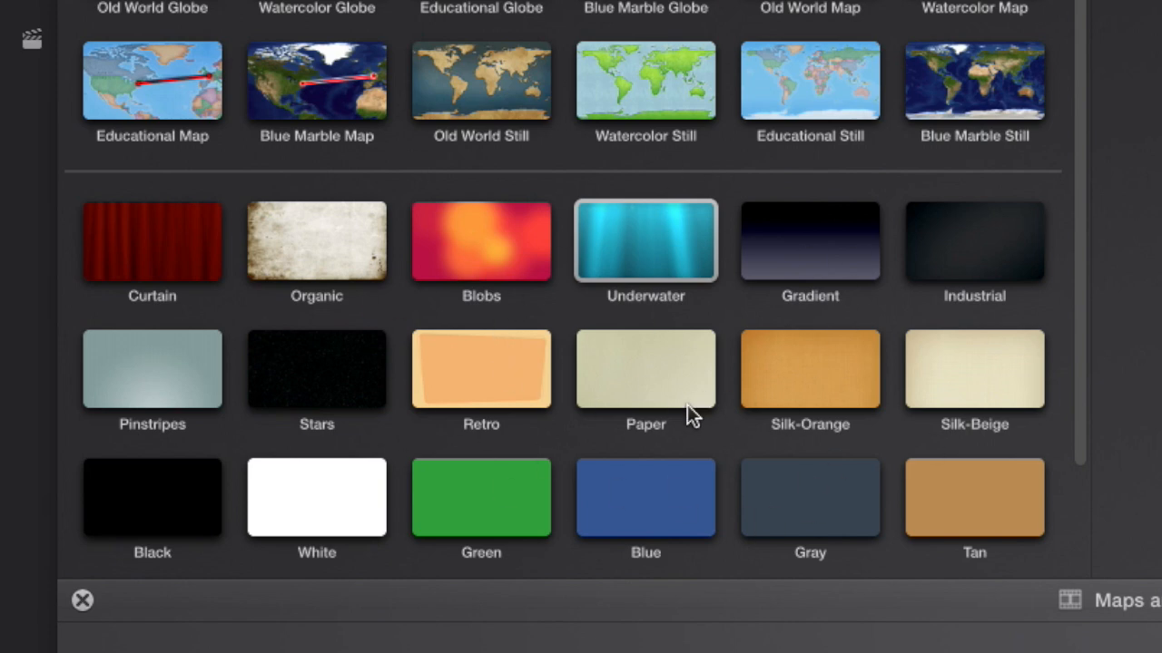
mouse_move(691, 465)
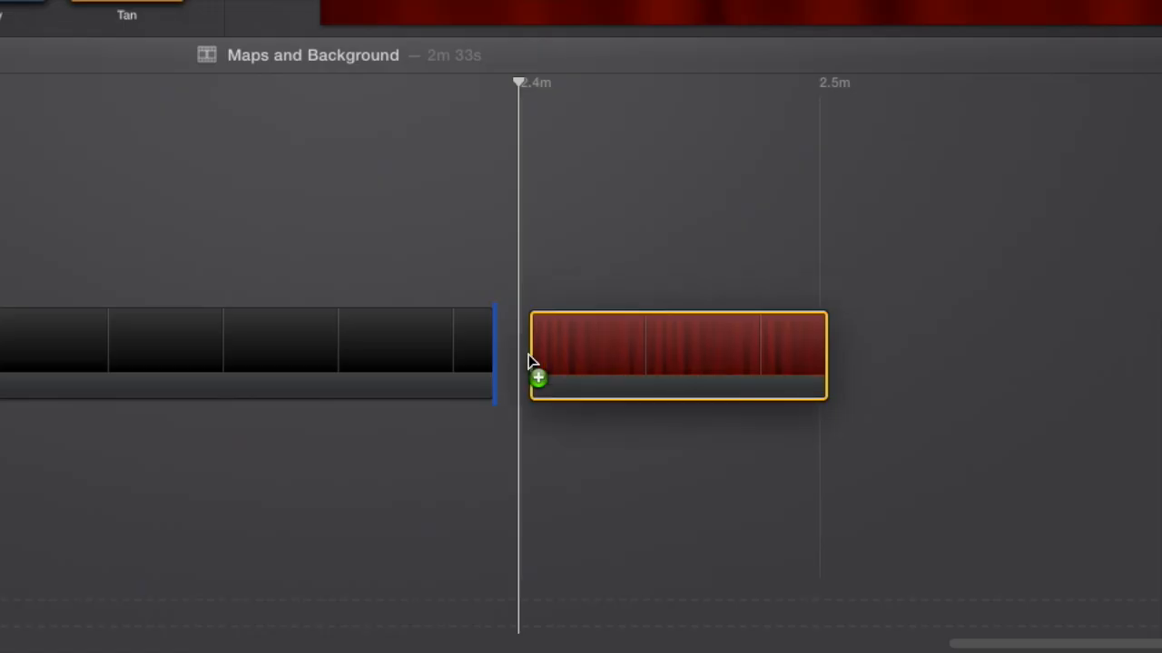
drag(531, 363, 790, 363)
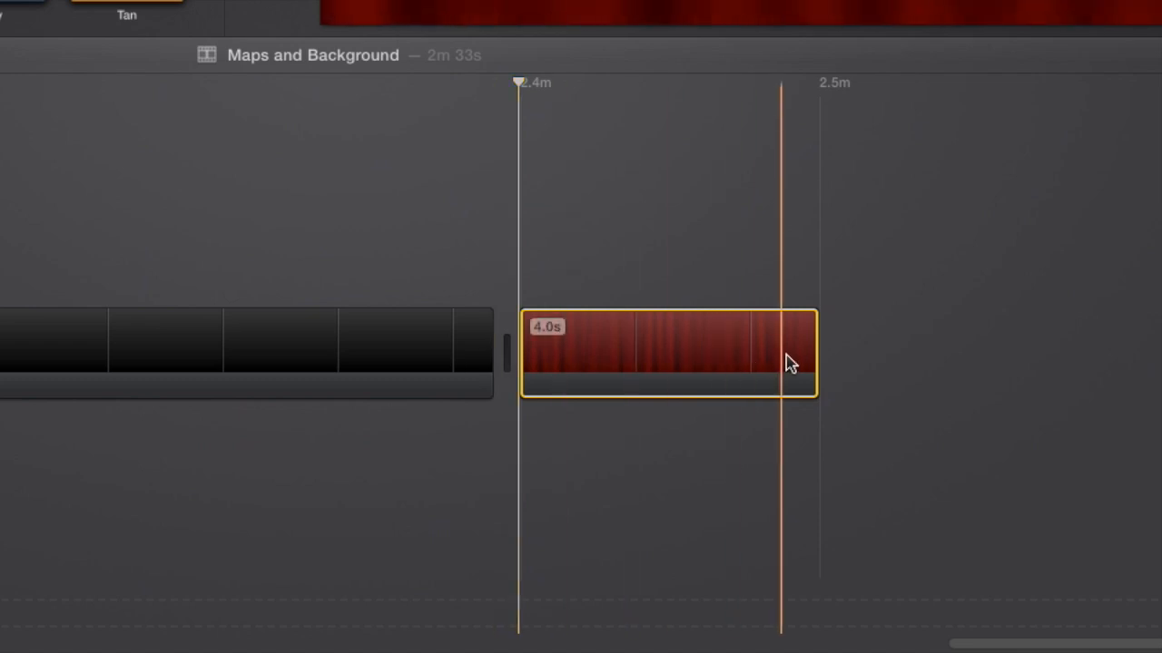
drag(808, 354, 1044, 352)
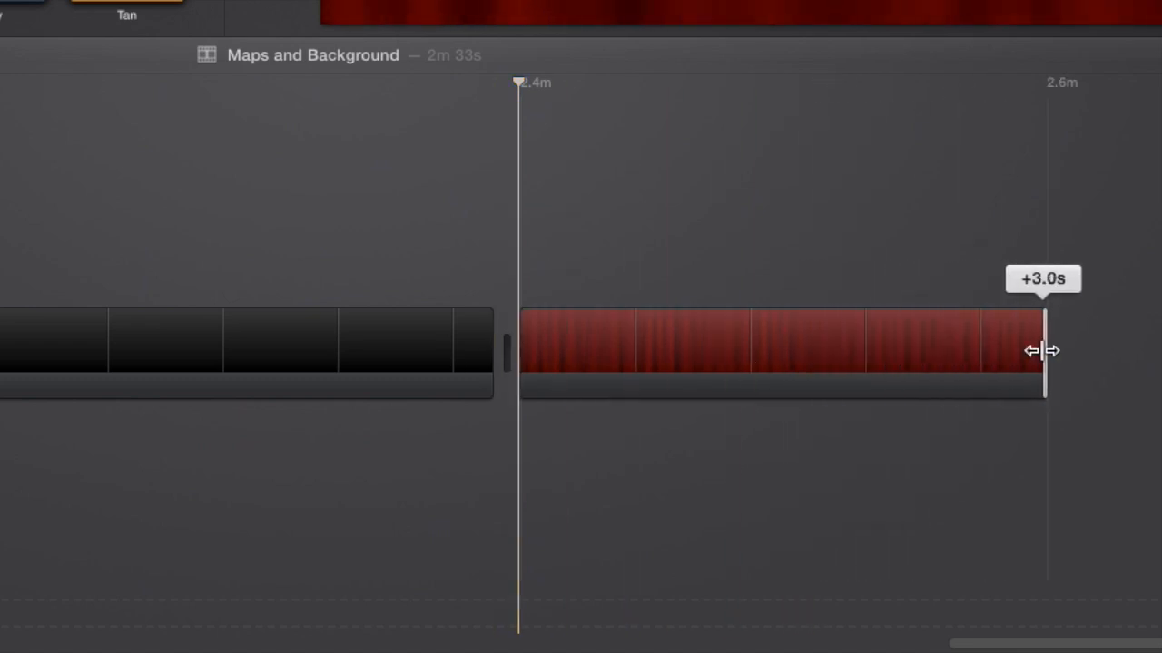
drag(1043, 351, 603, 346)
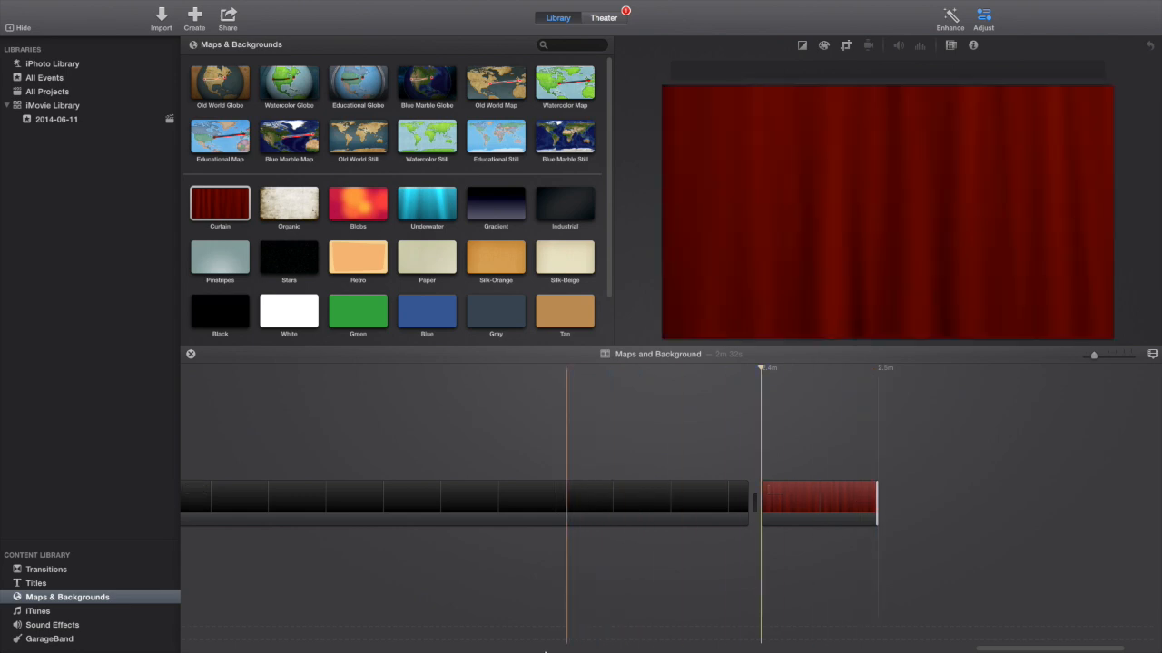
mouse_move(411, 627)
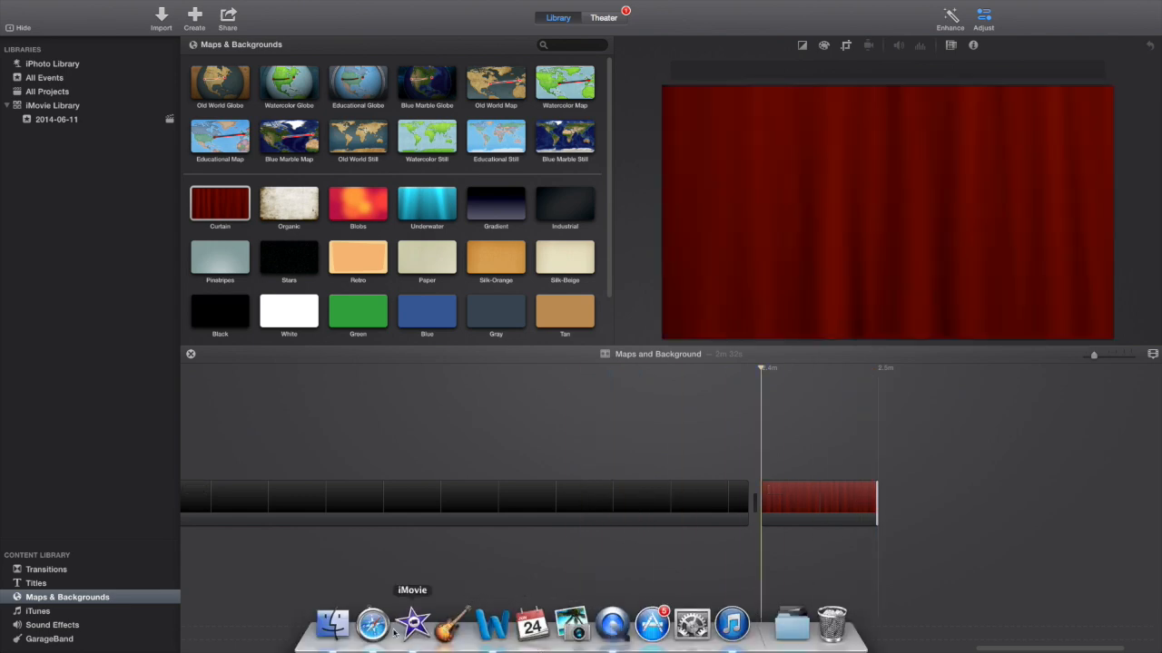
Step: In Safari, pick Liquid Effects from VideoBlocks' Motion Backgrounds categories
click(372, 623)
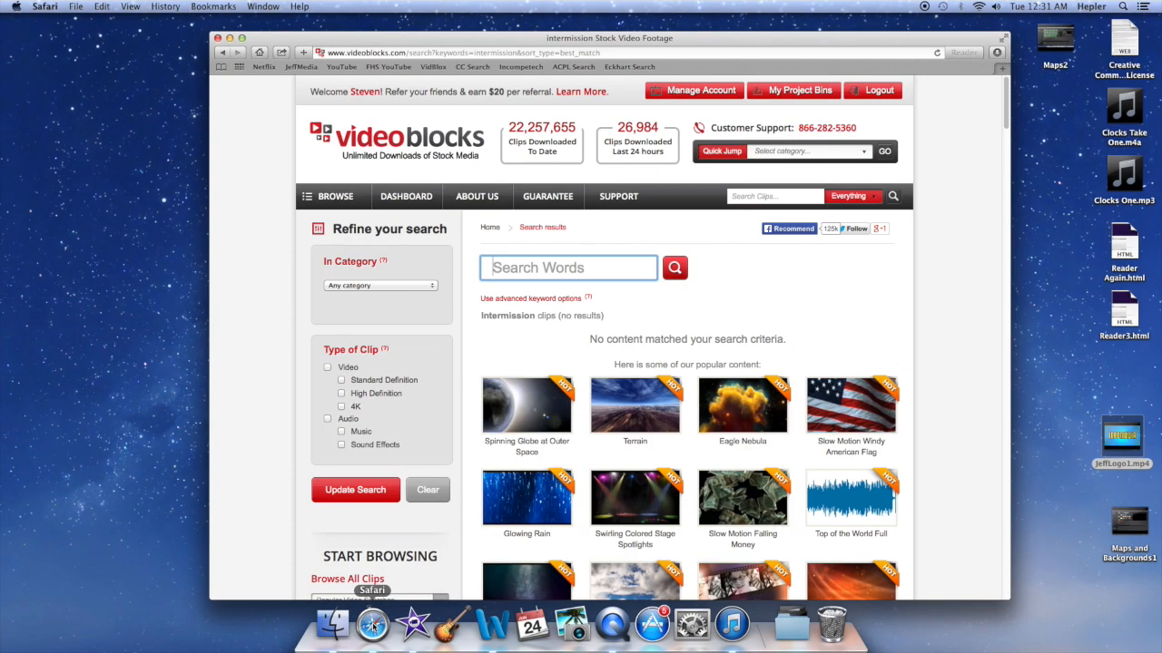
mouse_move(527, 499)
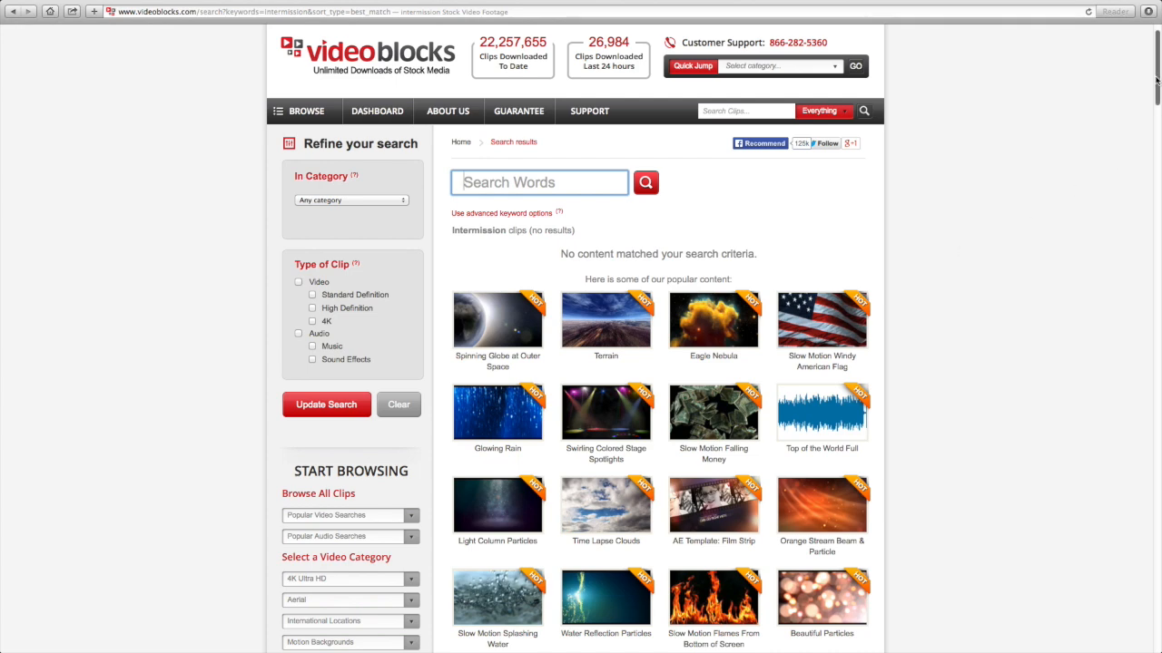
scroll(down, 3)
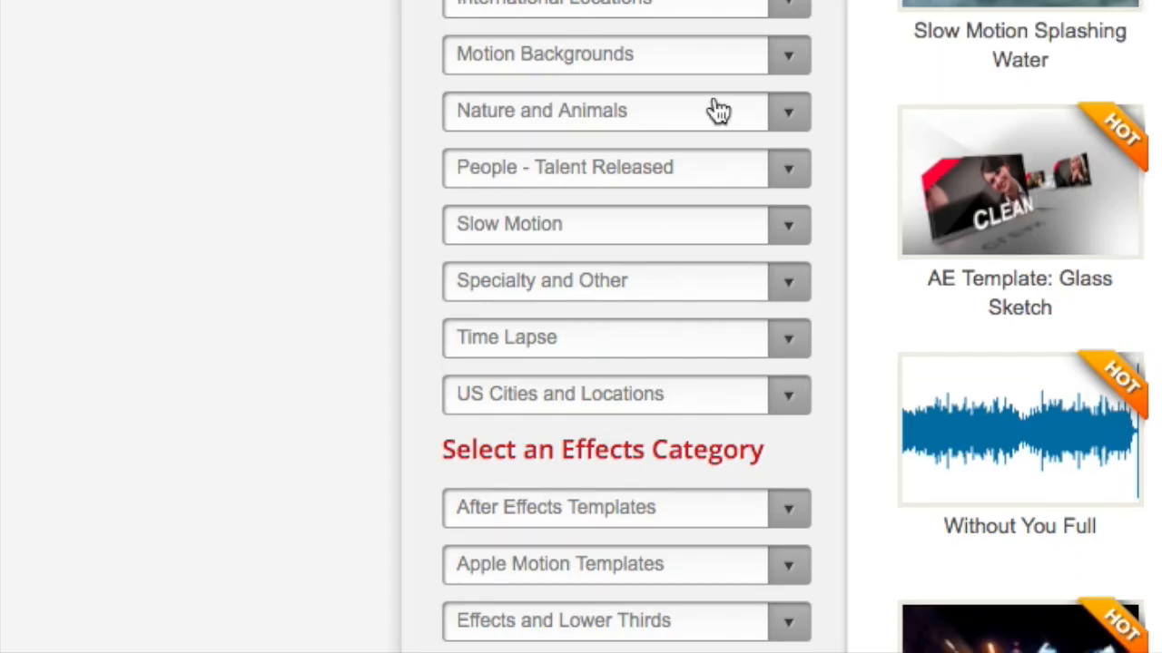
mouse_move(787, 67)
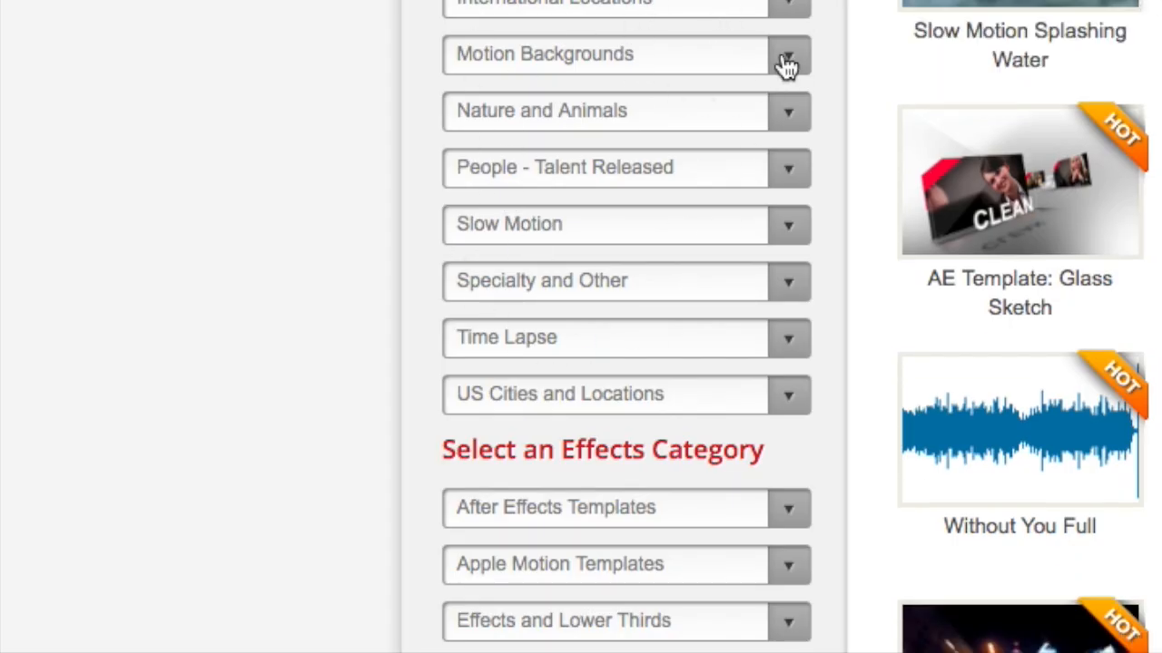
click(787, 55)
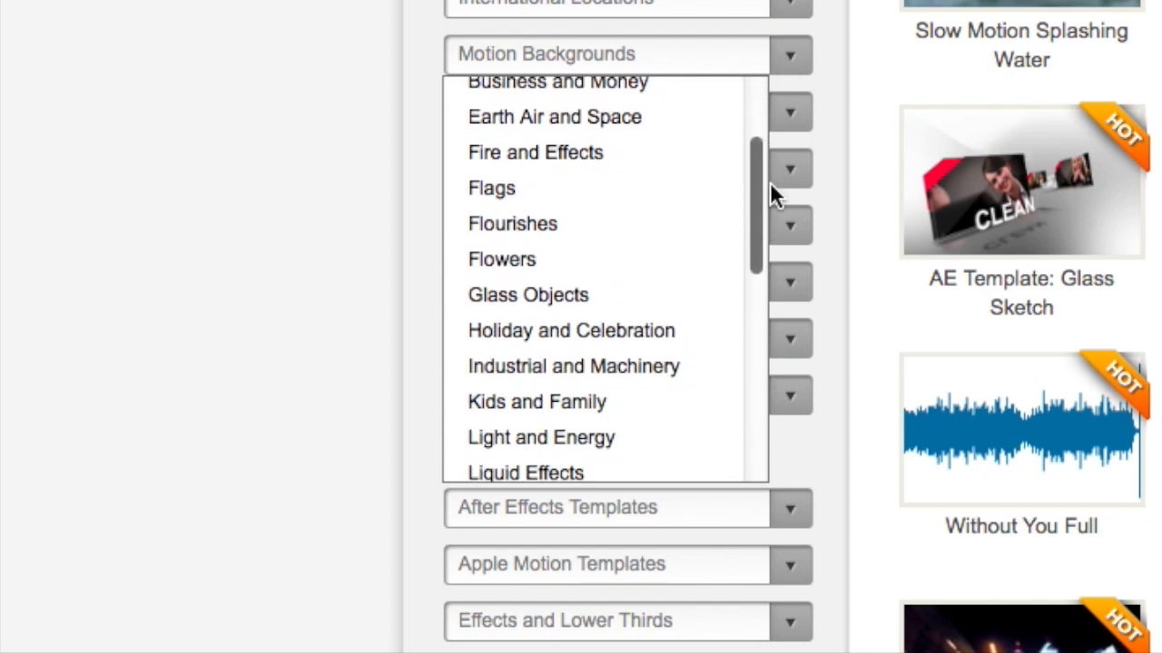
scroll(down, 3)
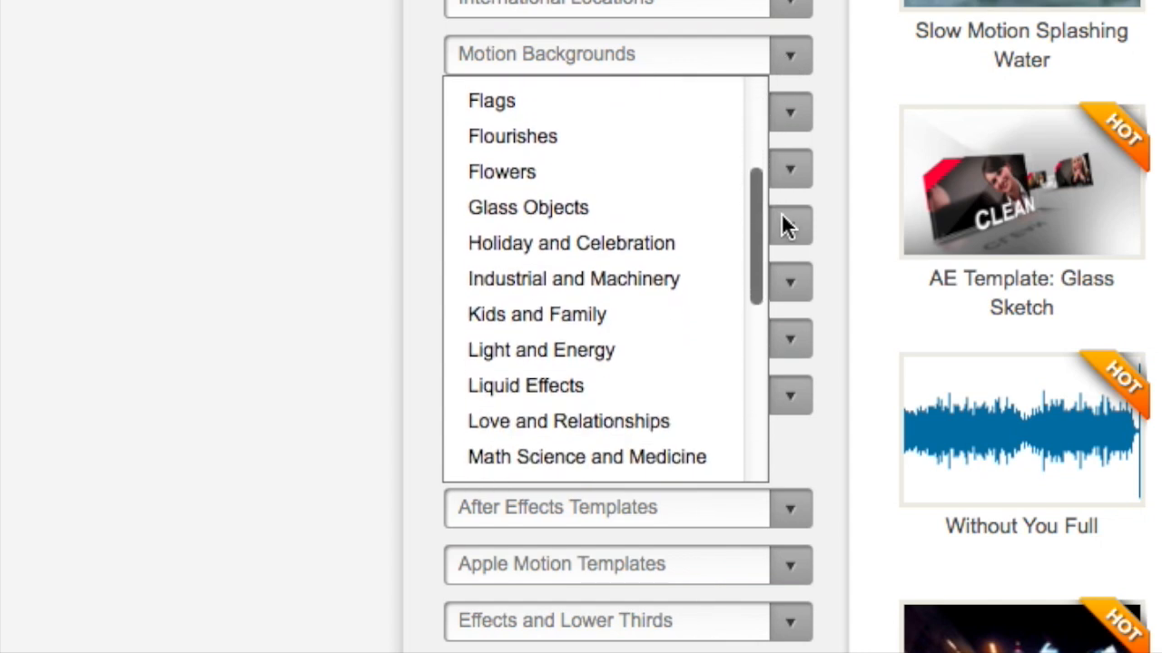
scroll(down, 3)
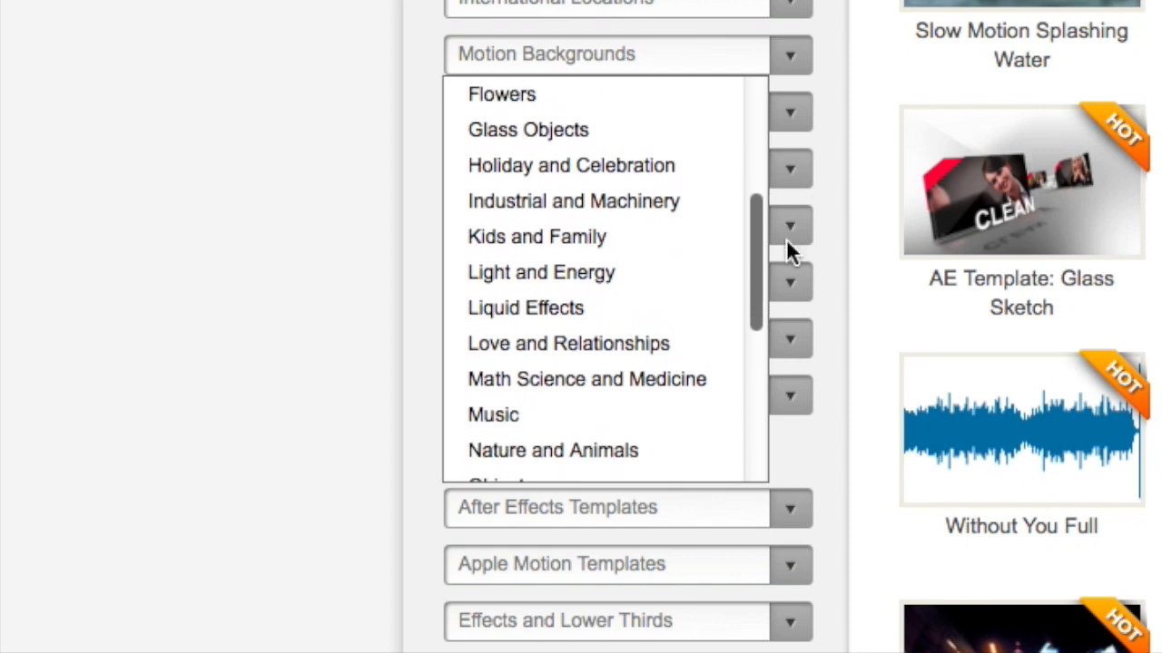
scroll(down, 3)
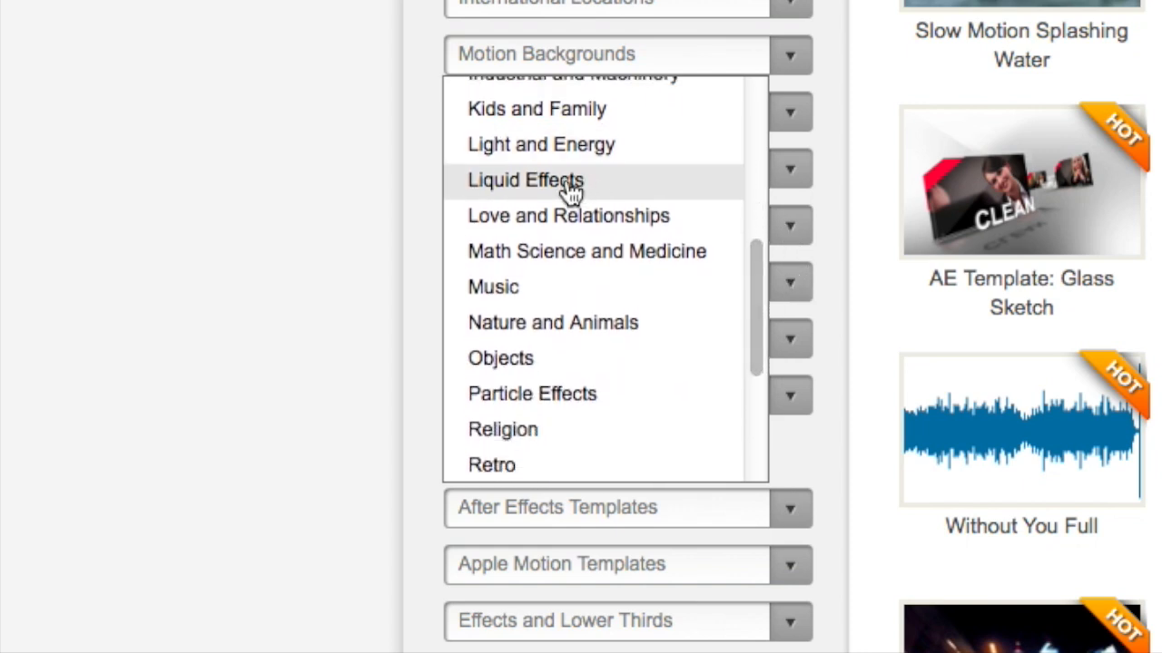
click(524, 180)
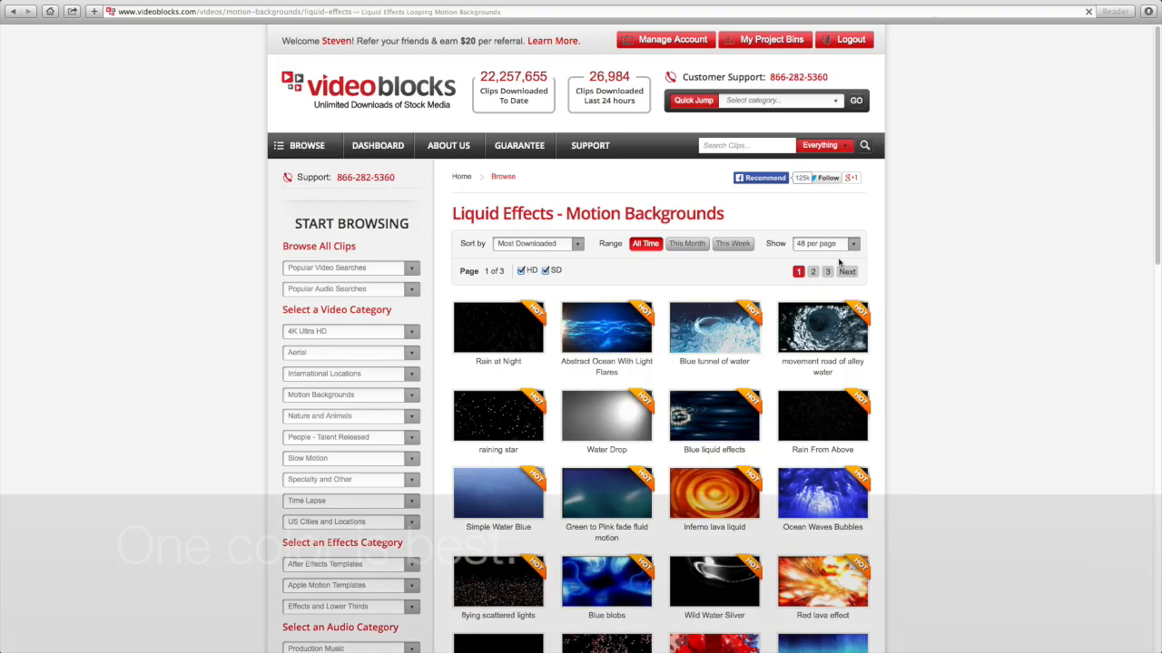
Step: Scroll the Liquid Effects results and preview the Simple Water Blue clip
scroll(down, 3)
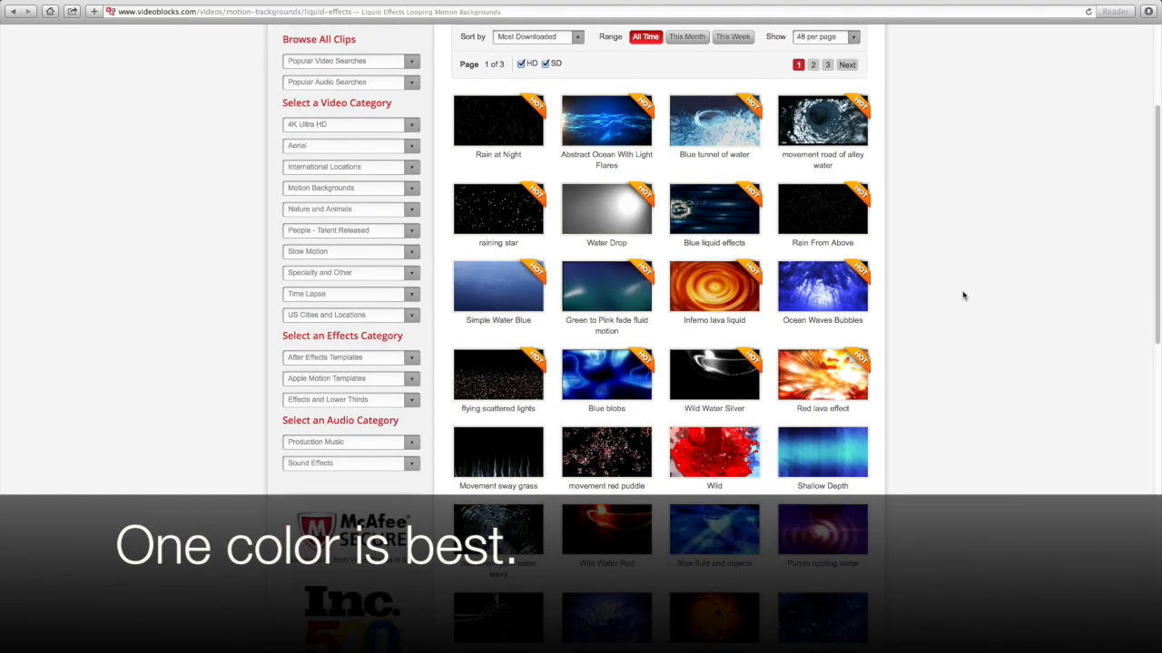
scroll(down, 3)
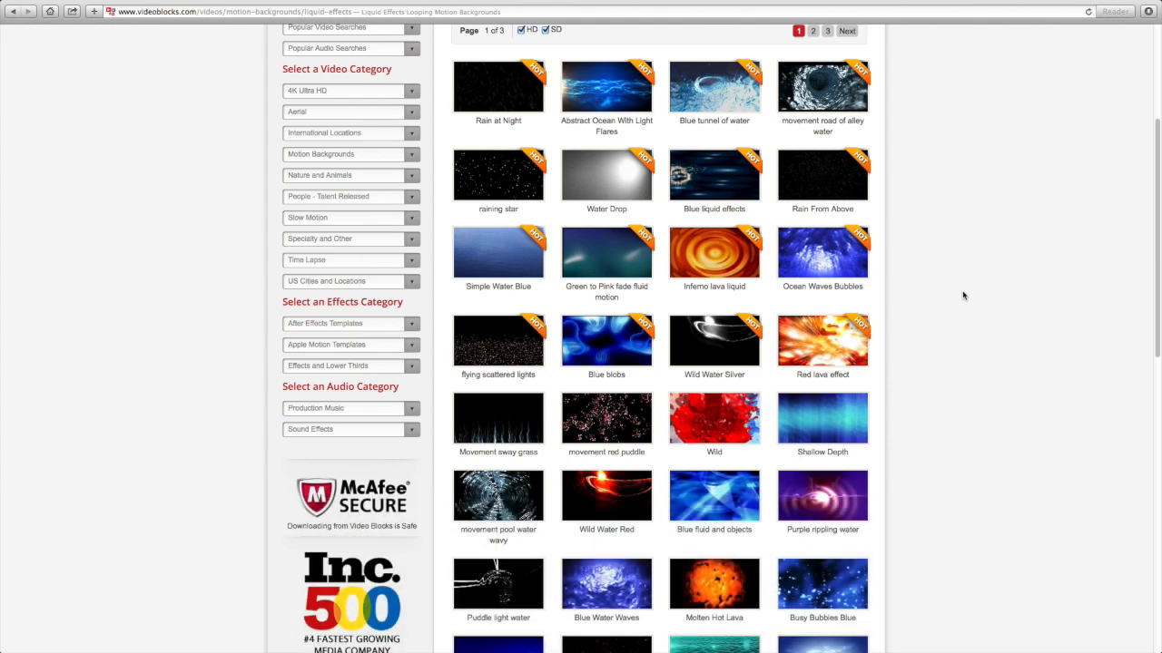
mouse_move(497, 252)
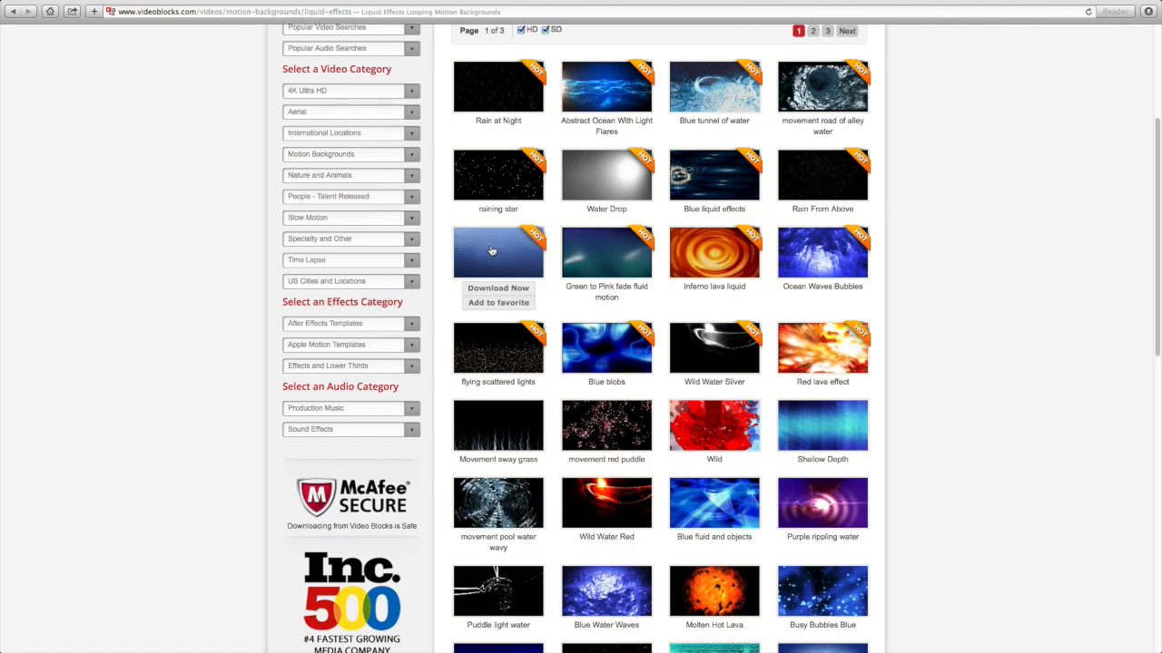
click(498, 251)
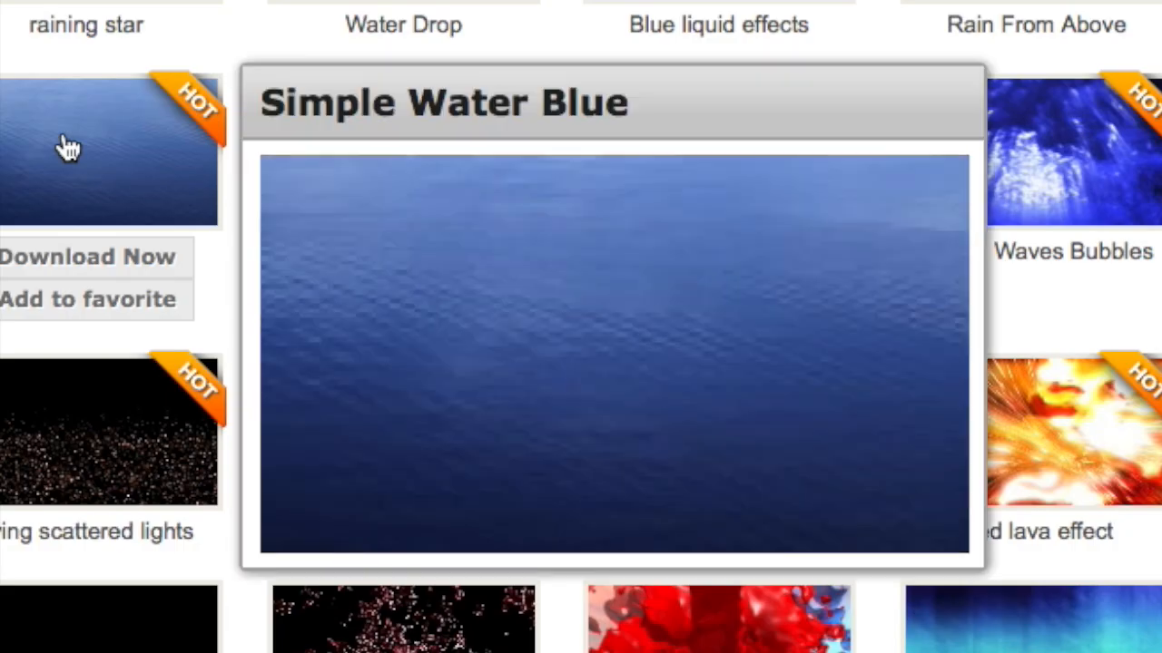